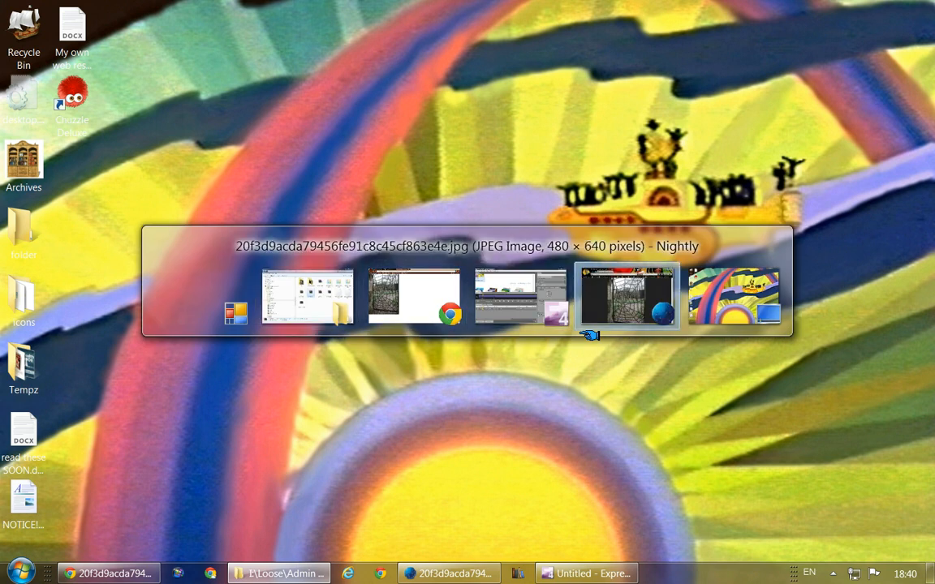
Dismiss the task switcher so the Windows 7 desktop and its files are visible
left_click(627, 299)
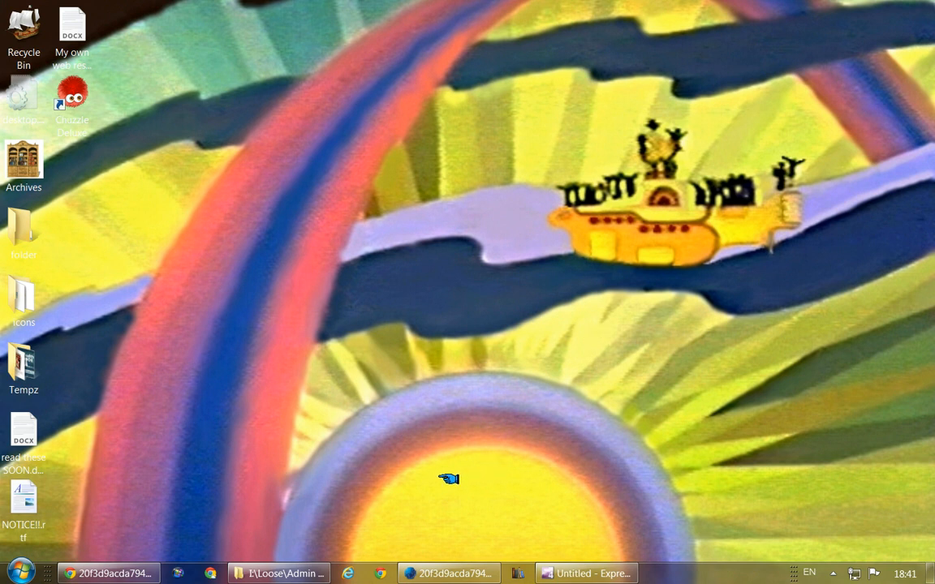
Open NOTICE!.rtf from the desktop in Word 2007
left_click(23, 500)
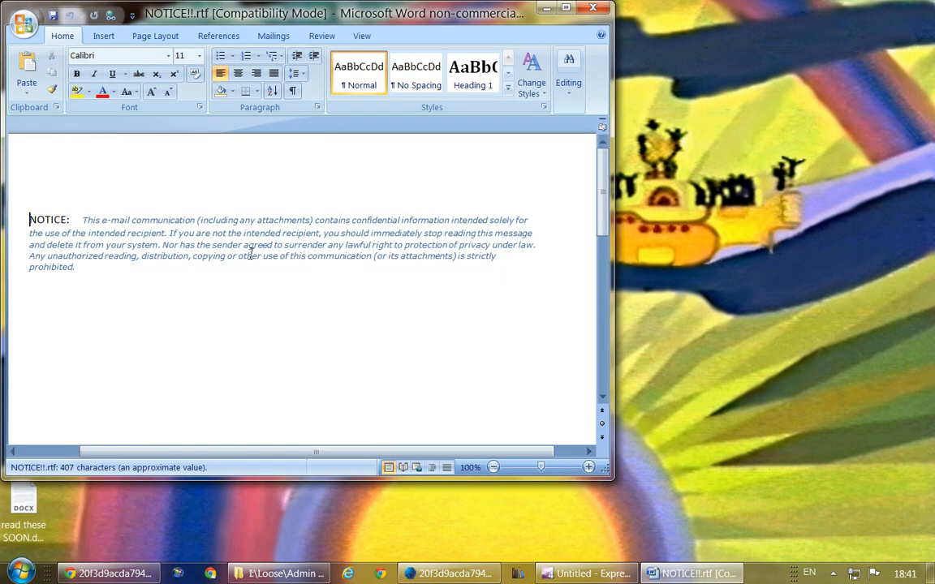
mouse_move(375, 300)
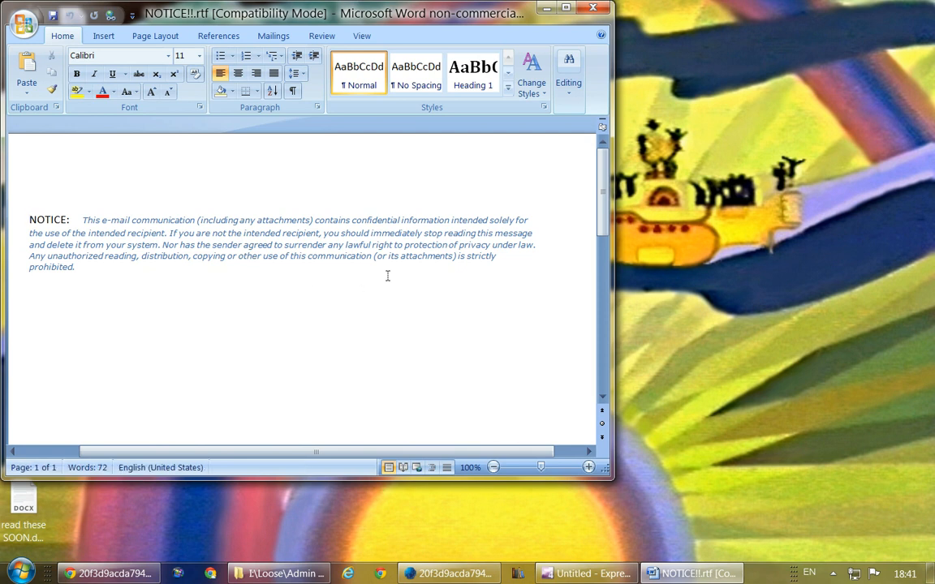
Bring up the Find and Replace dialog on its Find tab via the Editing group
left_click(567, 73)
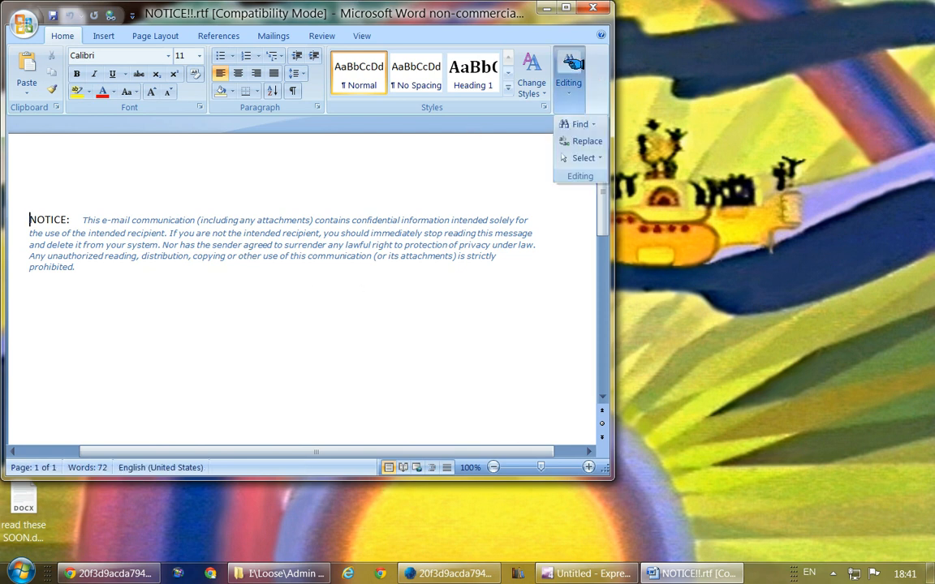
mouse_move(576, 124)
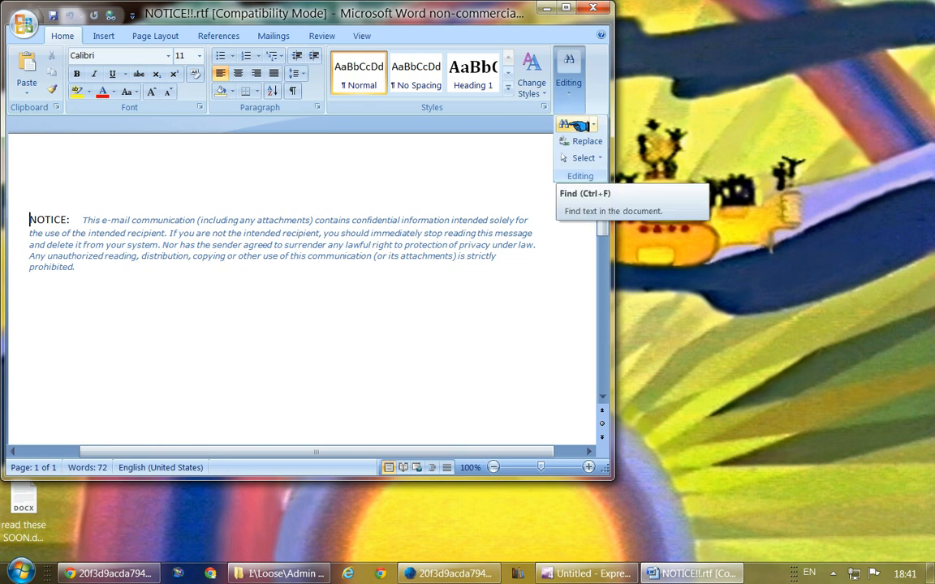
mouse_move(575, 127)
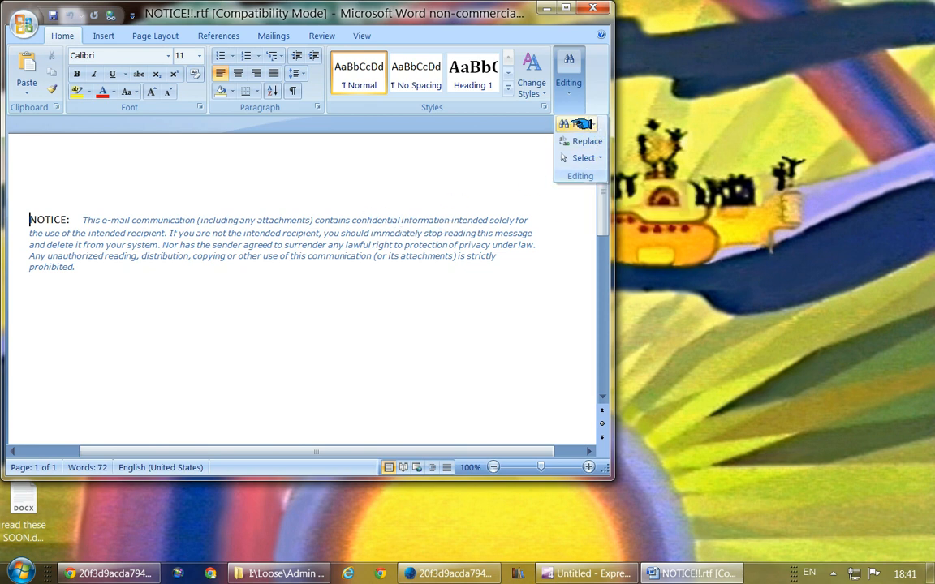
mouse_move(574, 124)
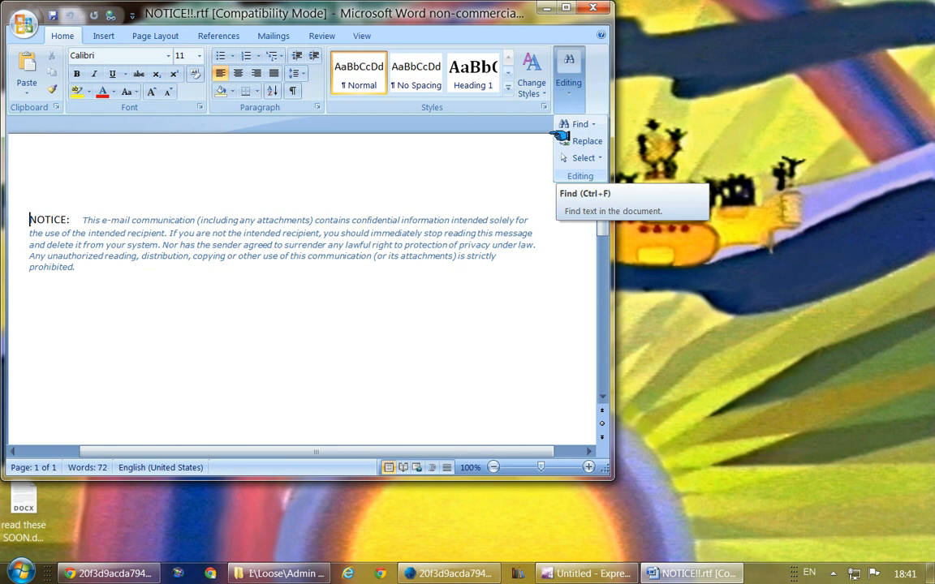
left_click(569, 124)
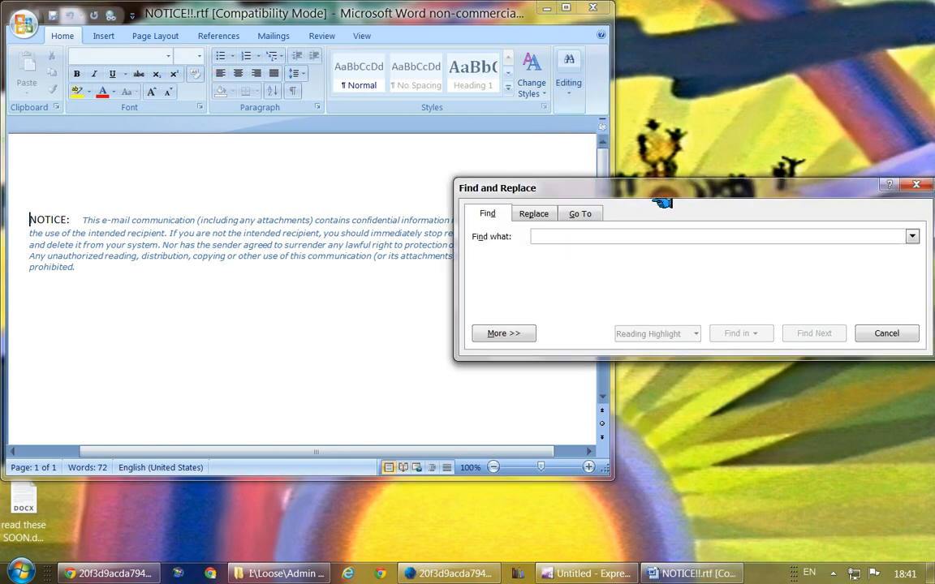
mouse_move(668, 198)
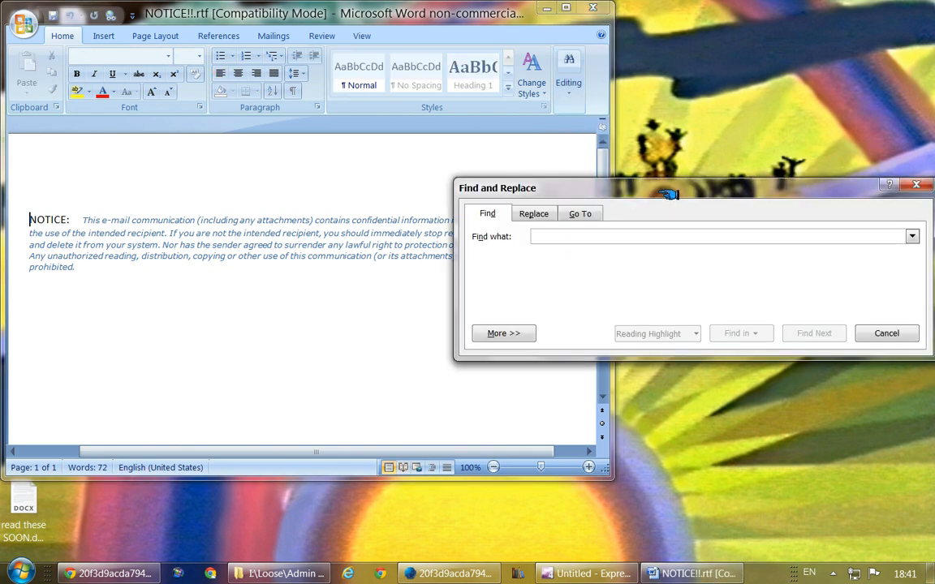